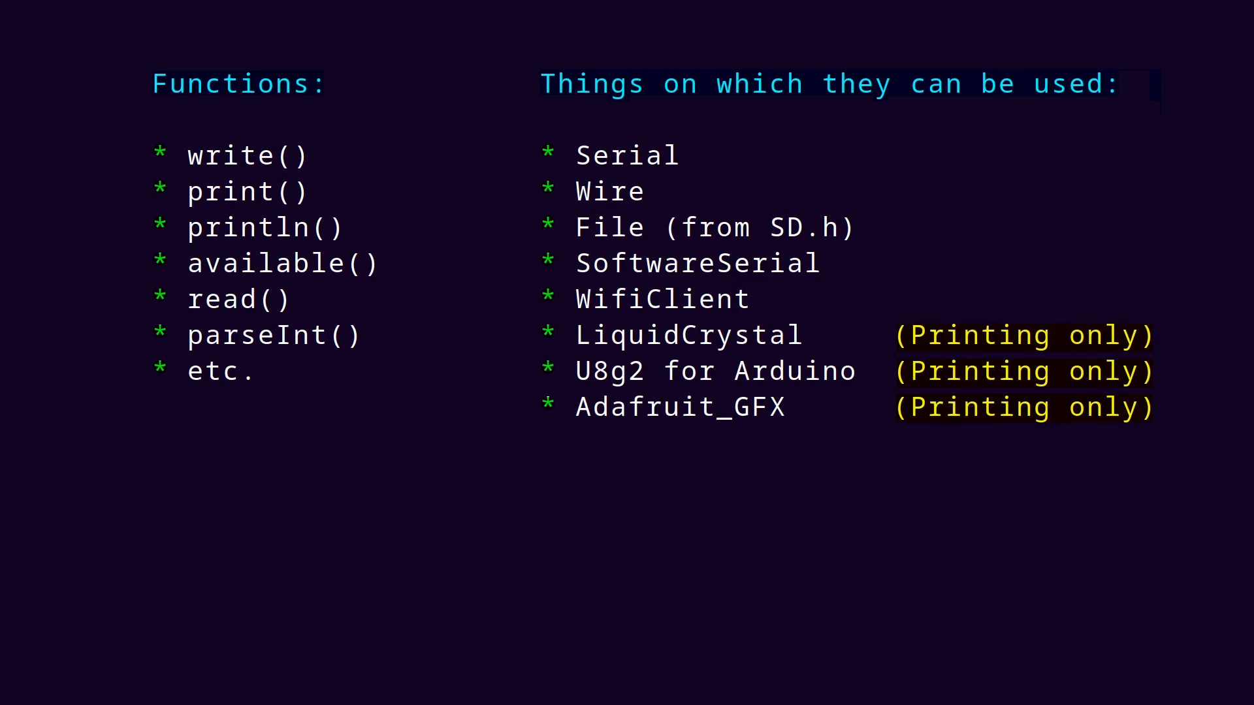
# Step: Begin the loop() body with the declaration 'static unsigned counter;'
pyautogui.press('Right')
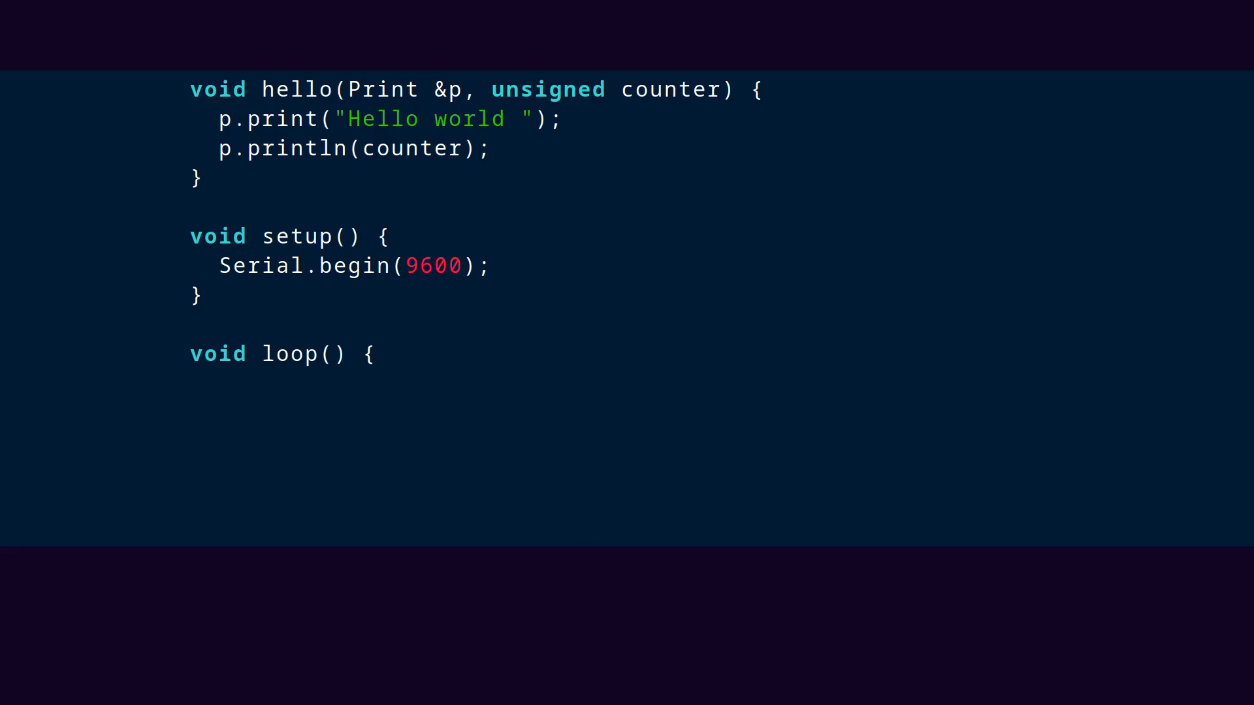
pyautogui.write('static unsigned counter;')
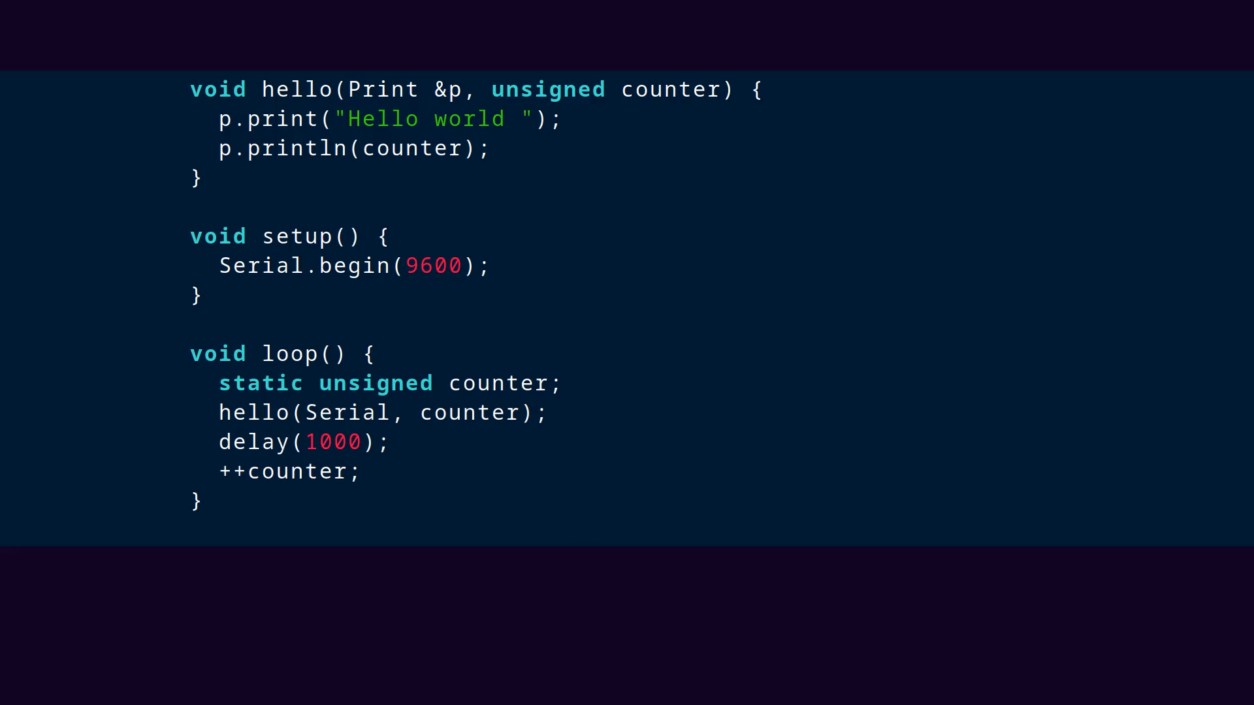
pyautogui.doubleClick(448, 89)
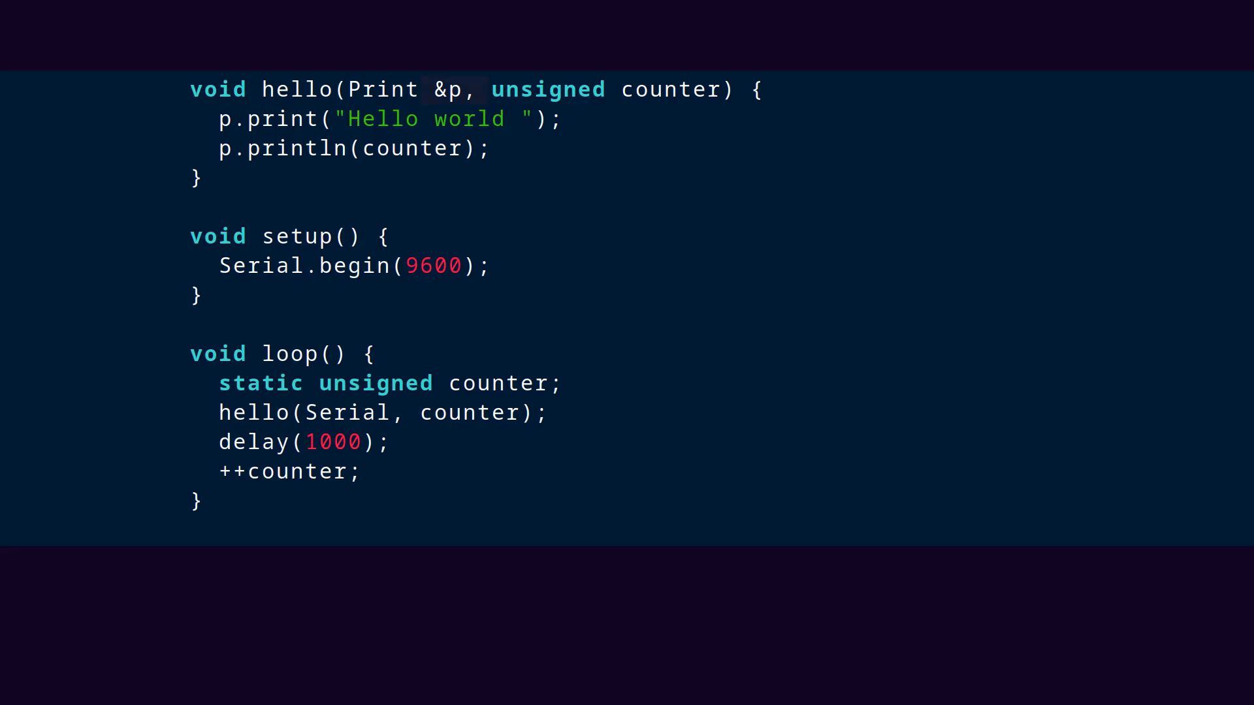
pyautogui.doubleClick(454, 89)
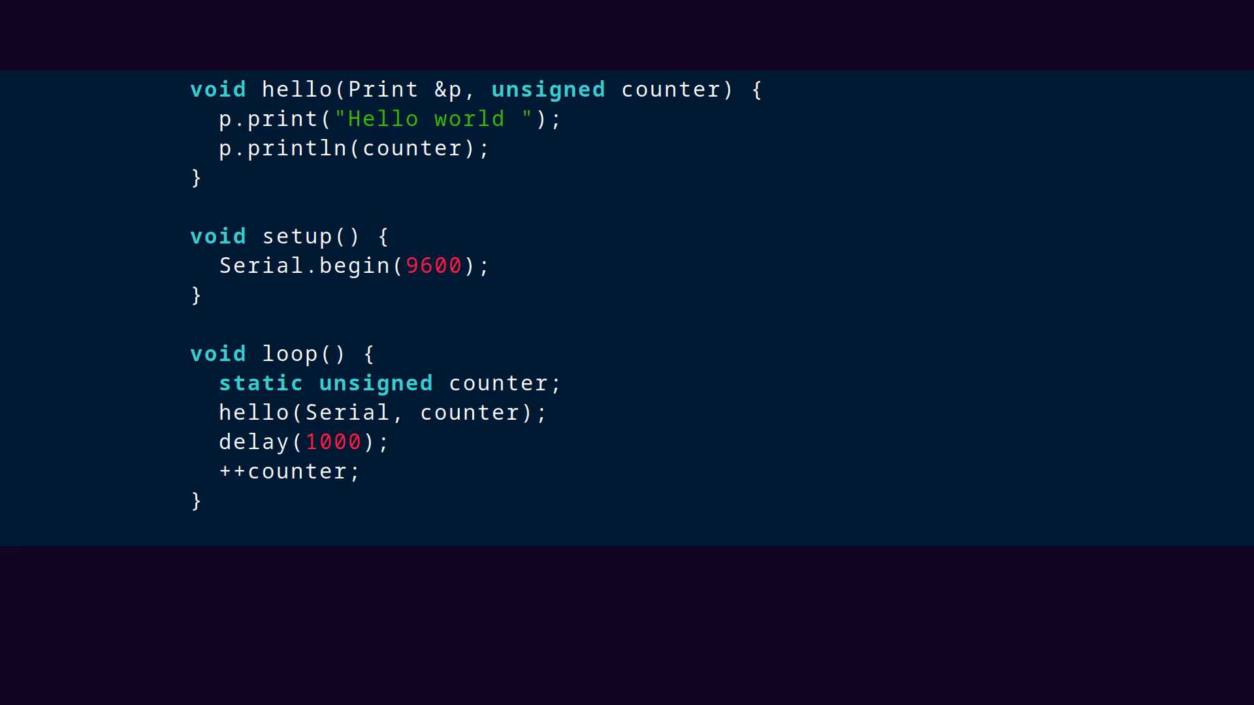
pyautogui.moveTo(213, 413); pyautogui.dragTo(335, 412)
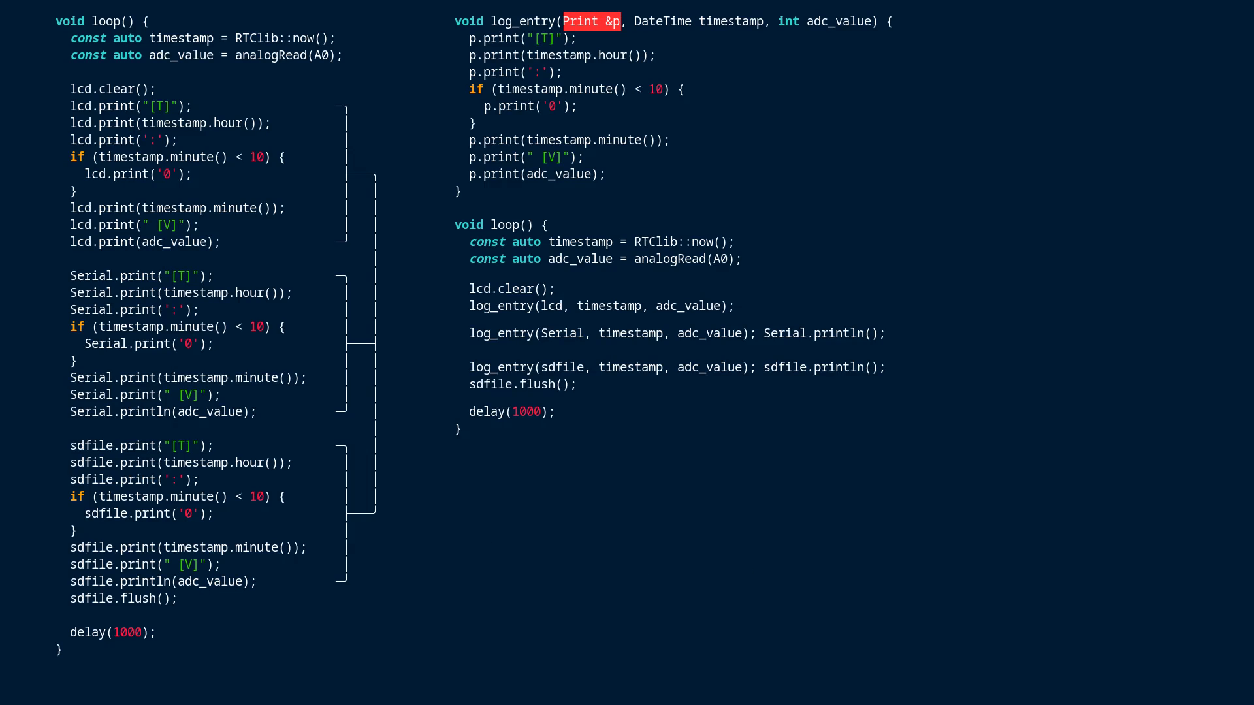
# Step: Highlight the lcd and Serial arguments of the log_entry calls, marking Serial red like Print &p
pyautogui.doubleClick(555, 306)
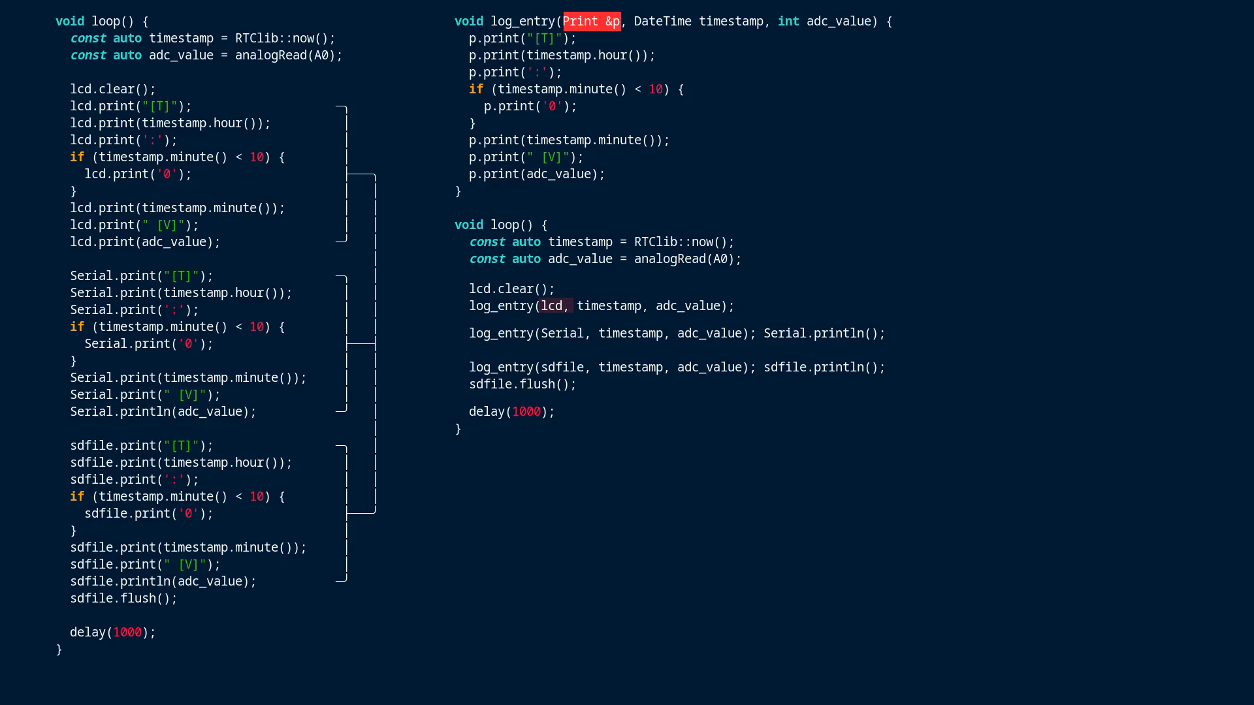
pyautogui.doubleClick(554, 305)
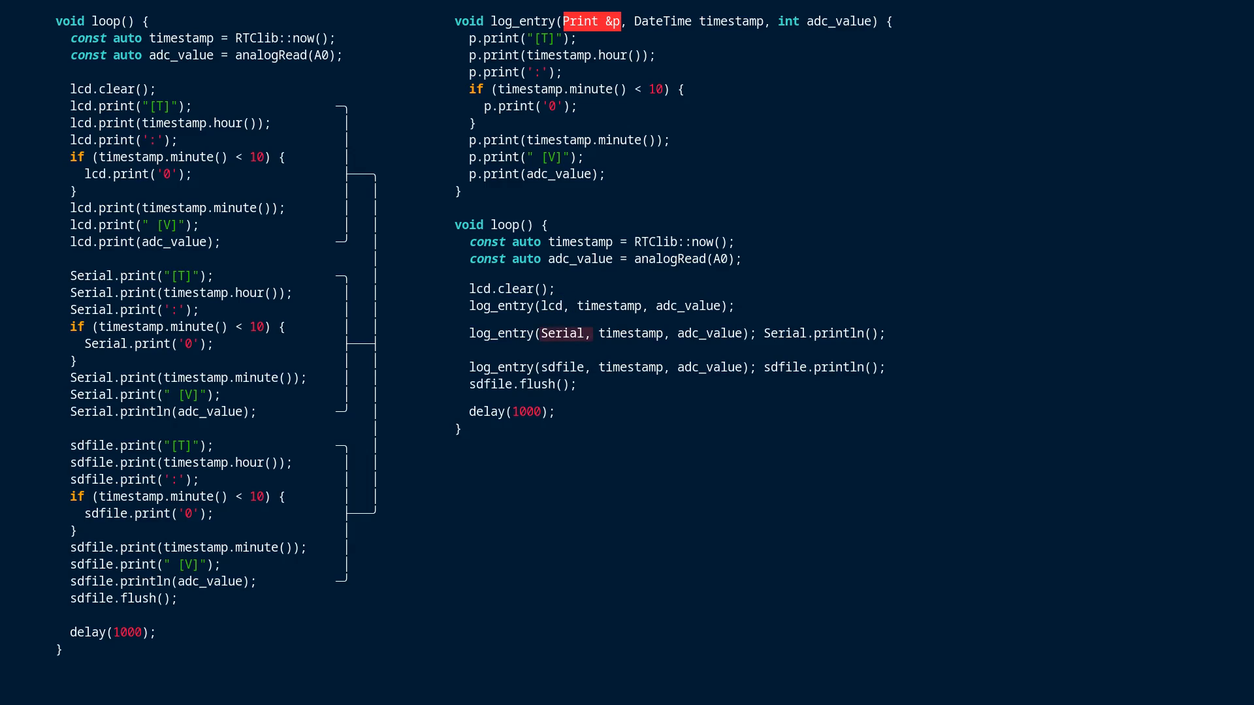
pyautogui.doubleClick(565, 333)
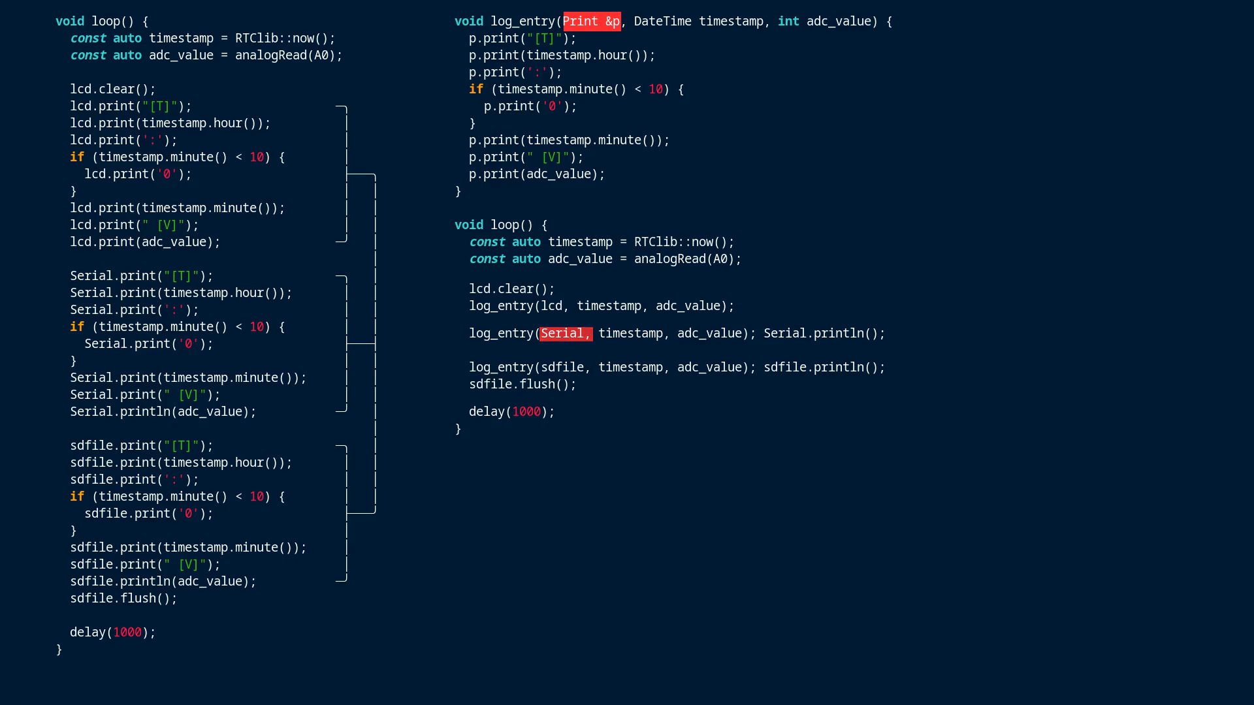